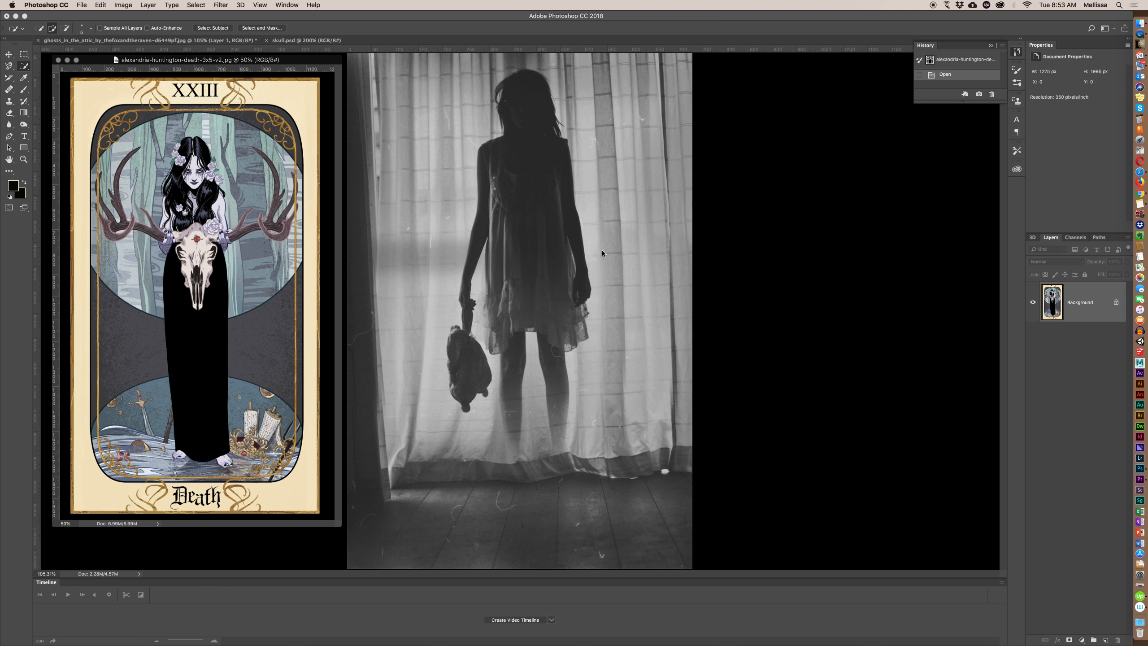
{"action": "mouse_move", "coordinate": [548, 342]}
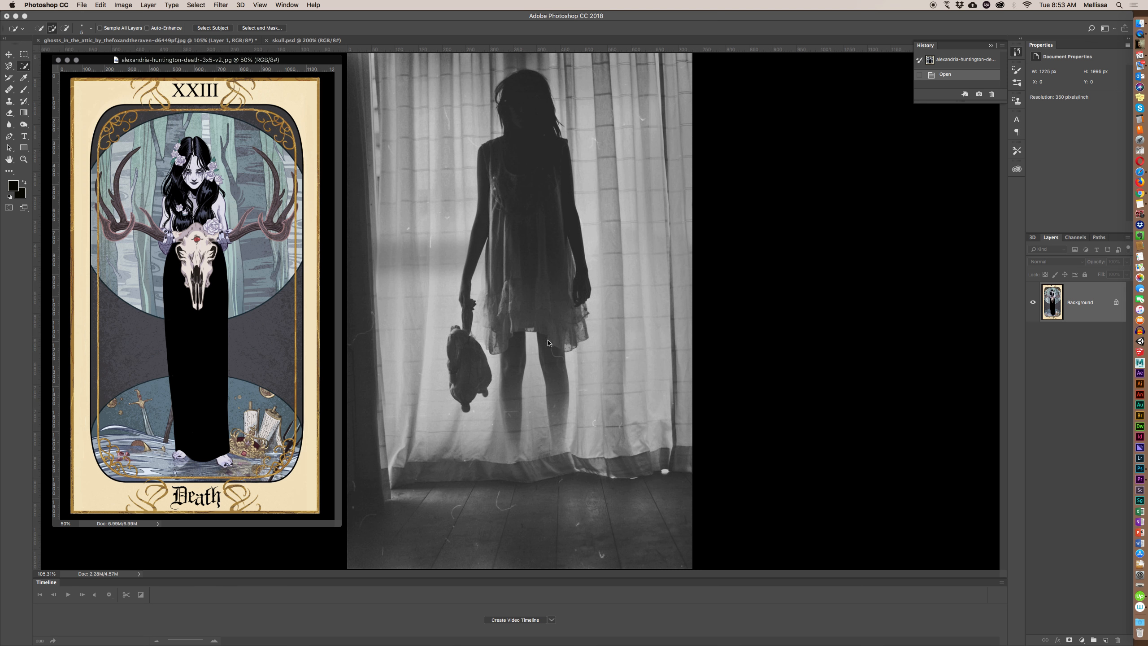
{"action": "mouse_move", "coordinate": [515, 330]}
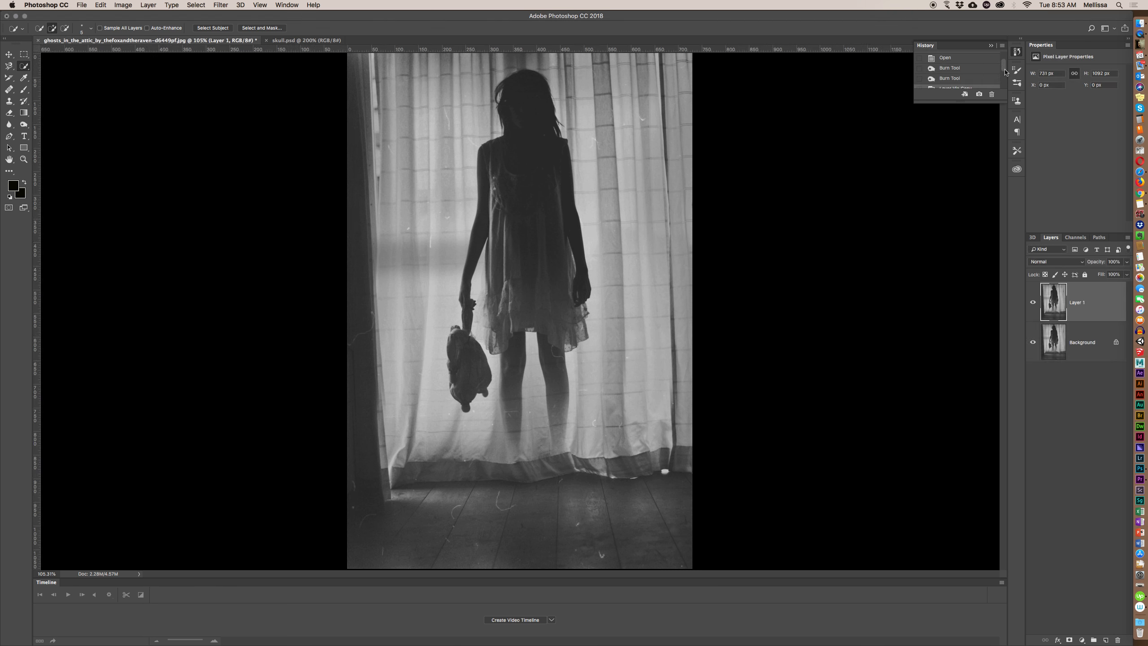
Return to the duplicated-layer history state before adjusting Layer 1
{"action": "left_click", "coordinate": [955, 72]}
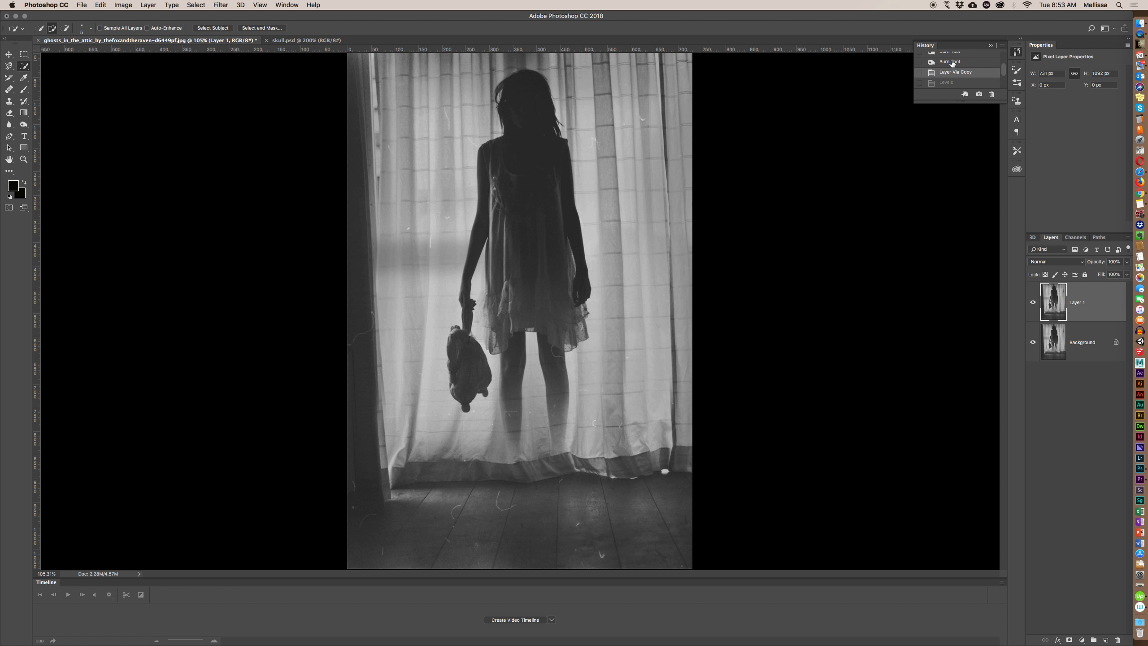
{"action": "left_click", "coordinate": [947, 81]}
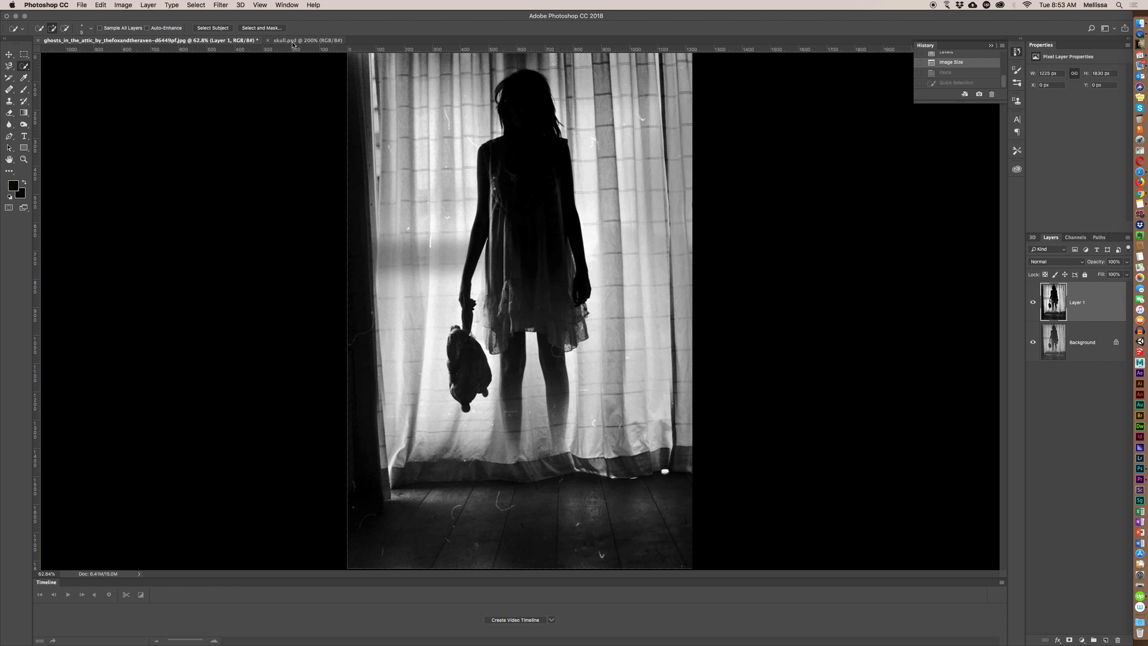
Bring the bull skull with roses from skull.psd into the girl photo as a new layer
{"action": "left_click", "coordinate": [294, 40]}
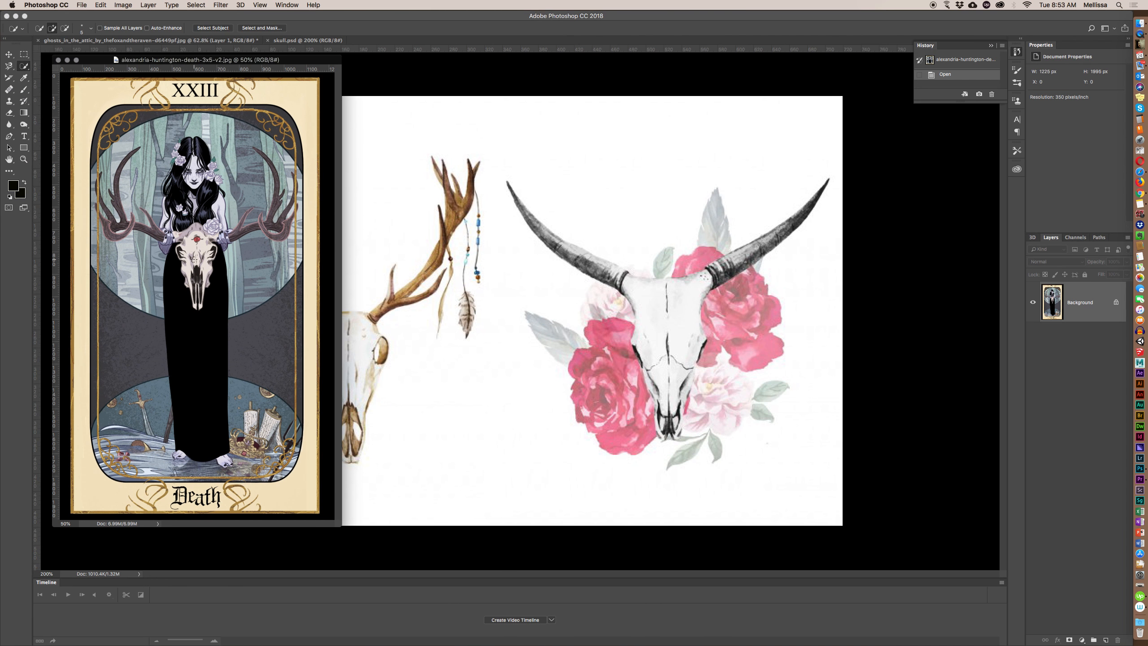
{"action": "mouse_move", "coordinate": [852, 153]}
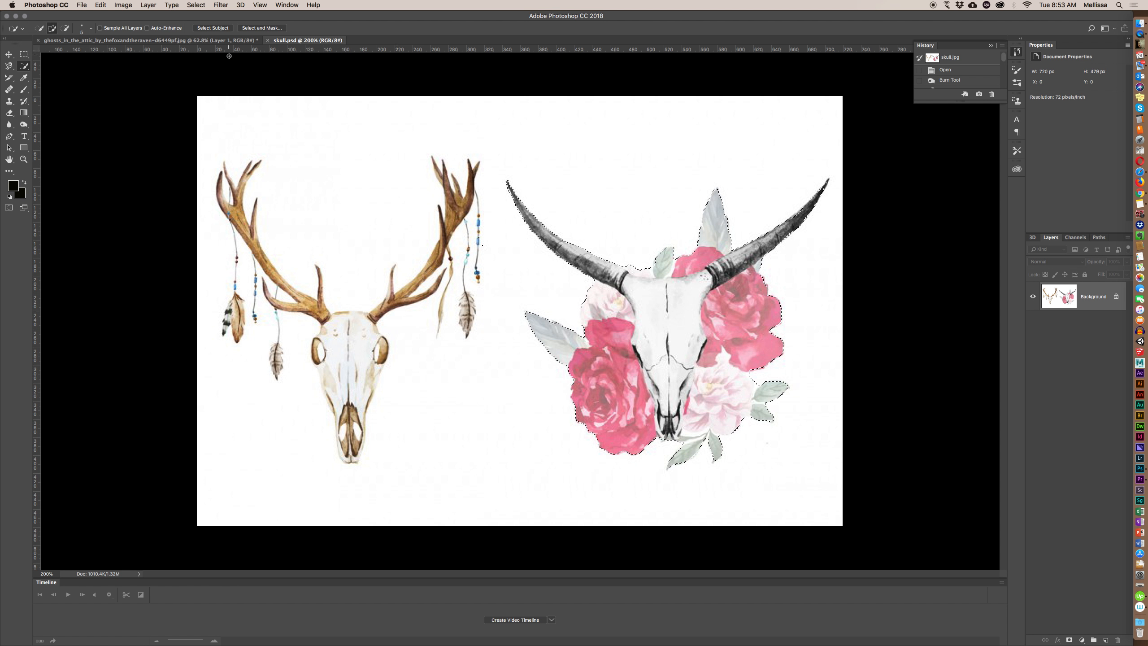
{"action": "left_click", "coordinate": [143, 40]}
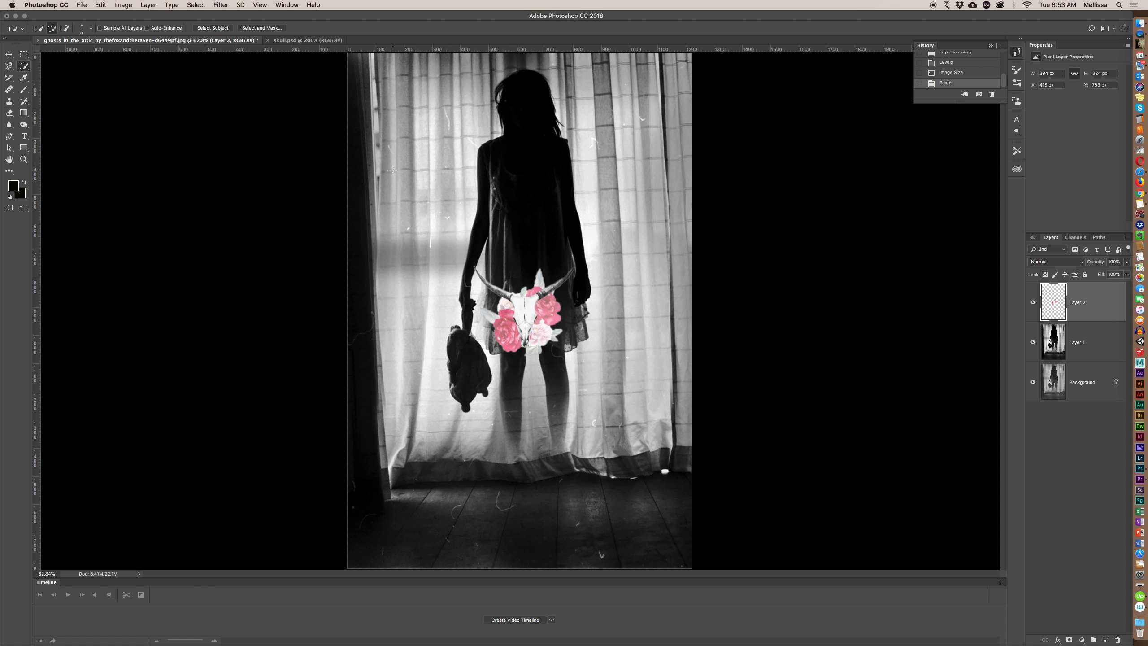
{"action": "mouse_move", "coordinate": [474, 188]}
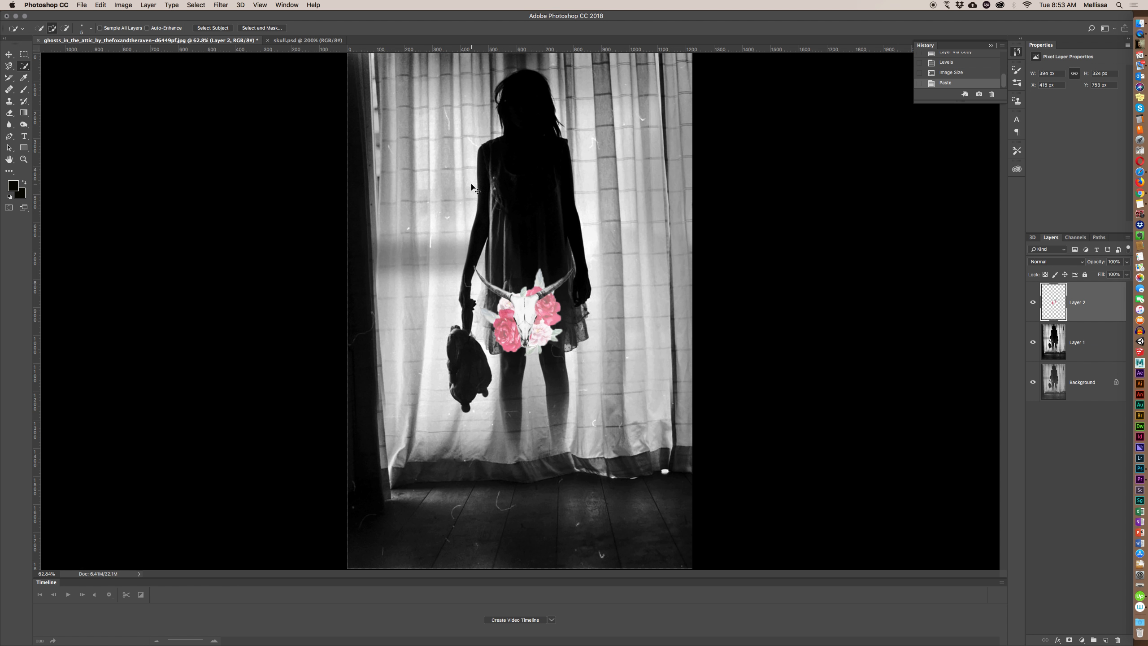
Scale the skull layer up with Free Transform so the roses cover her torso
{"action": "key", "text": "Cmd+t"}
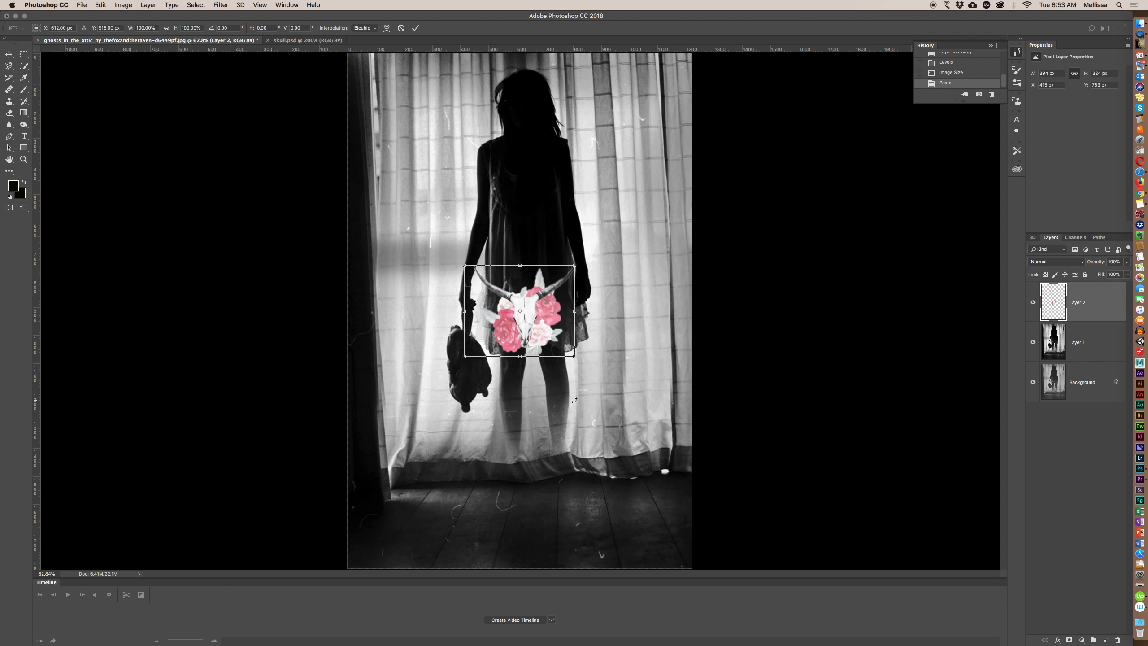
{"action": "left_click_drag", "start_coordinate": [575, 357], "coordinate": [729, 483]}
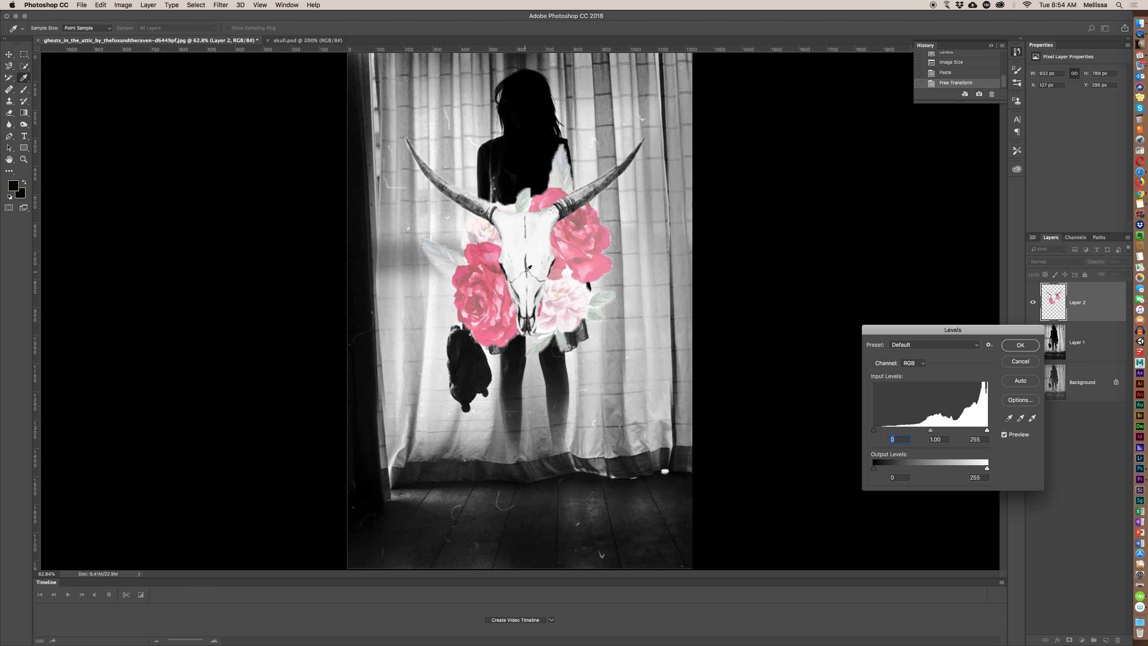
Lower the skull layer's midtone input to about 0.32 for deeper, more vivid reds
{"action": "left_click_drag", "start_coordinate": [932, 429], "coordinate": [963, 429]}
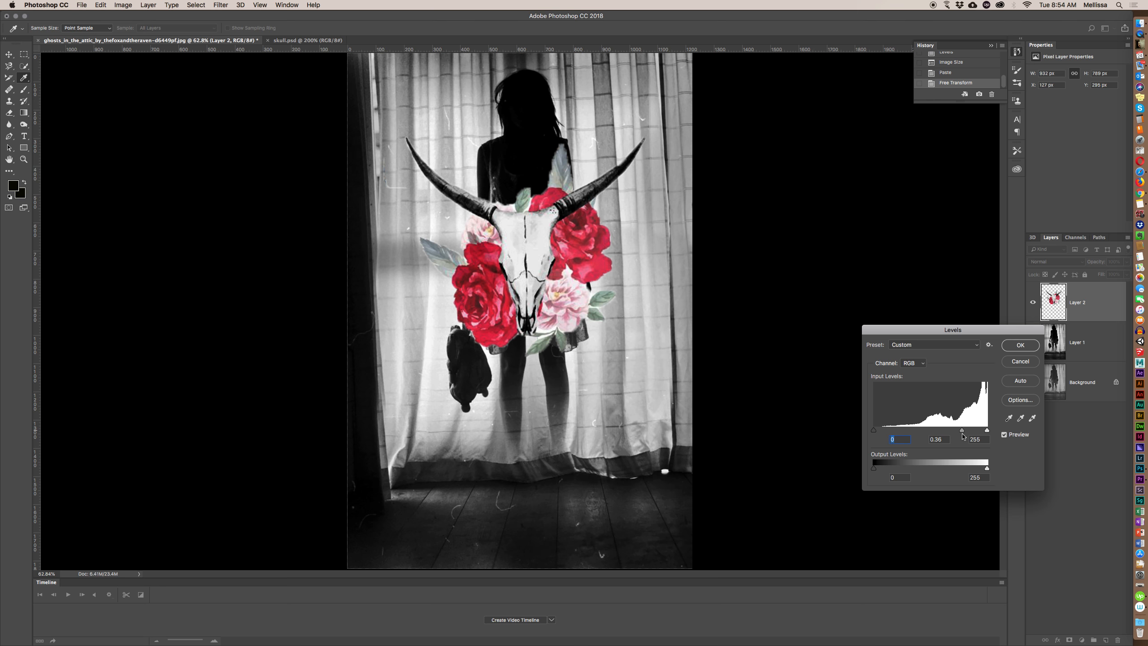
{"action": "left_click_drag", "start_coordinate": [967, 429], "coordinate": [963, 429]}
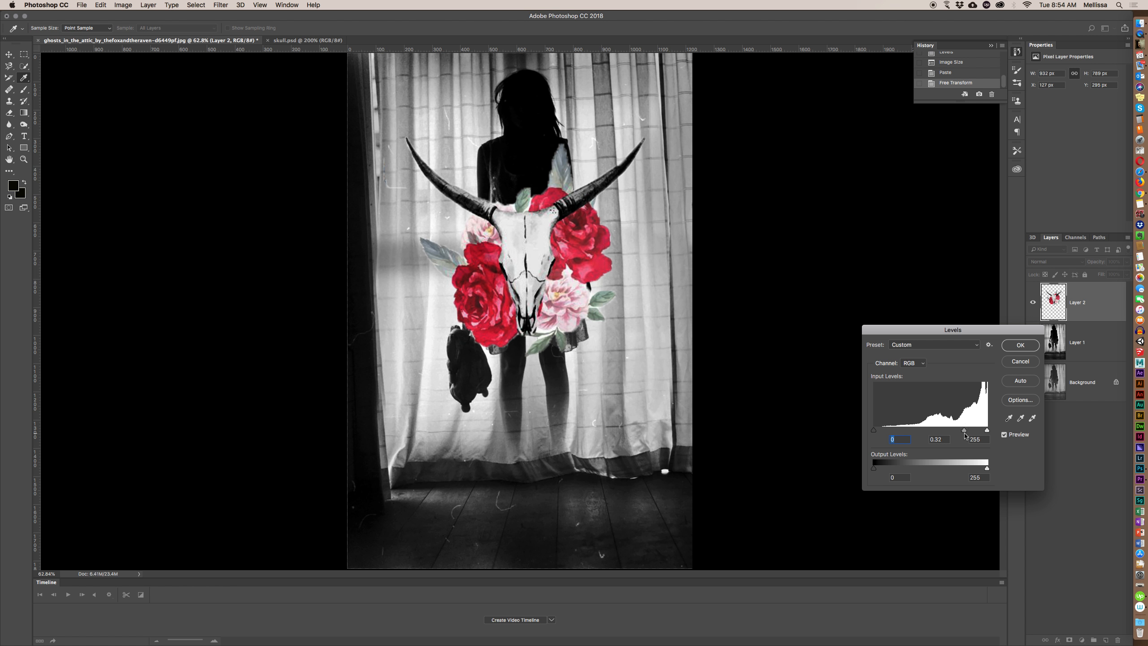
{"action": "left_click", "coordinate": [1020, 345]}
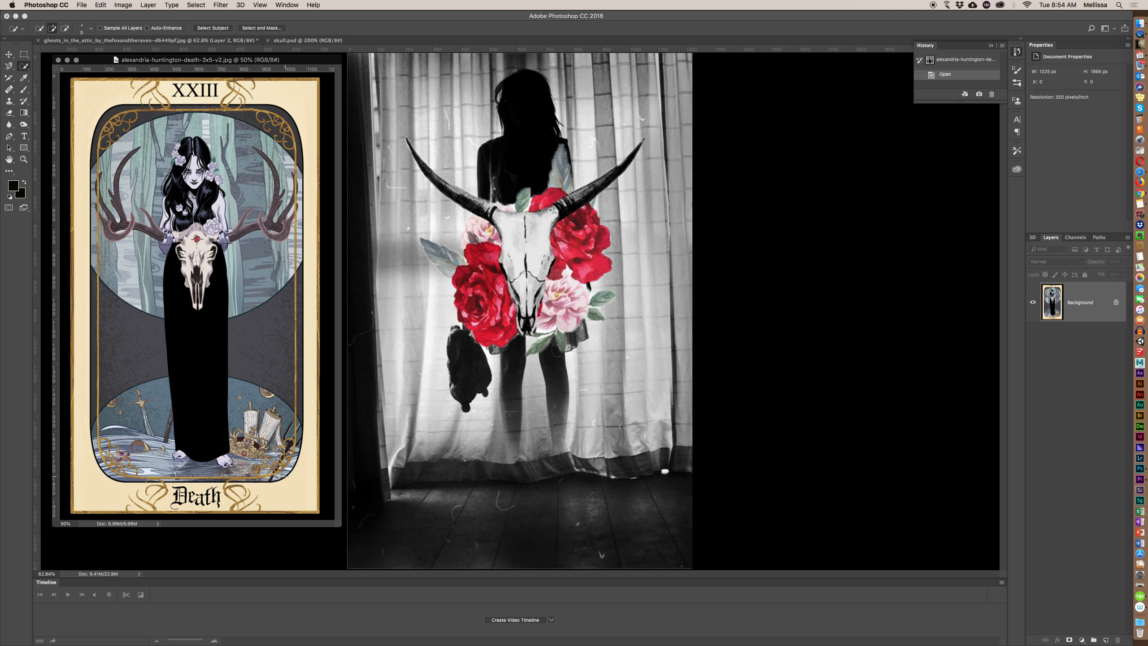
{"action": "mouse_move", "coordinate": [805, 421]}
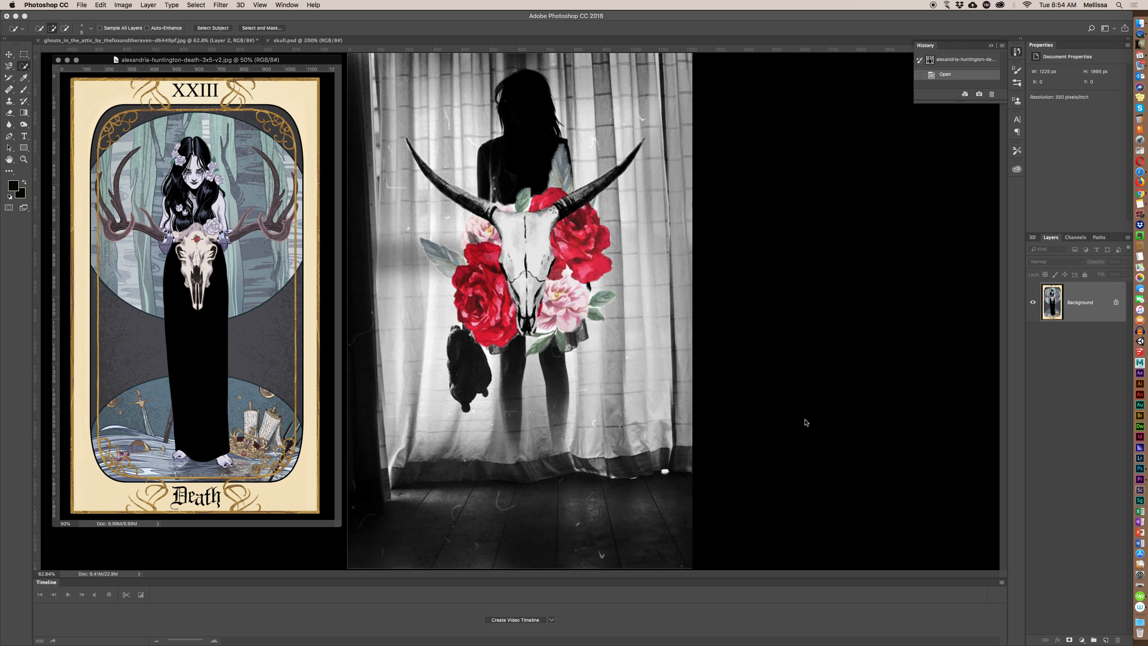
{"action": "mouse_move", "coordinate": [1053, 117]}
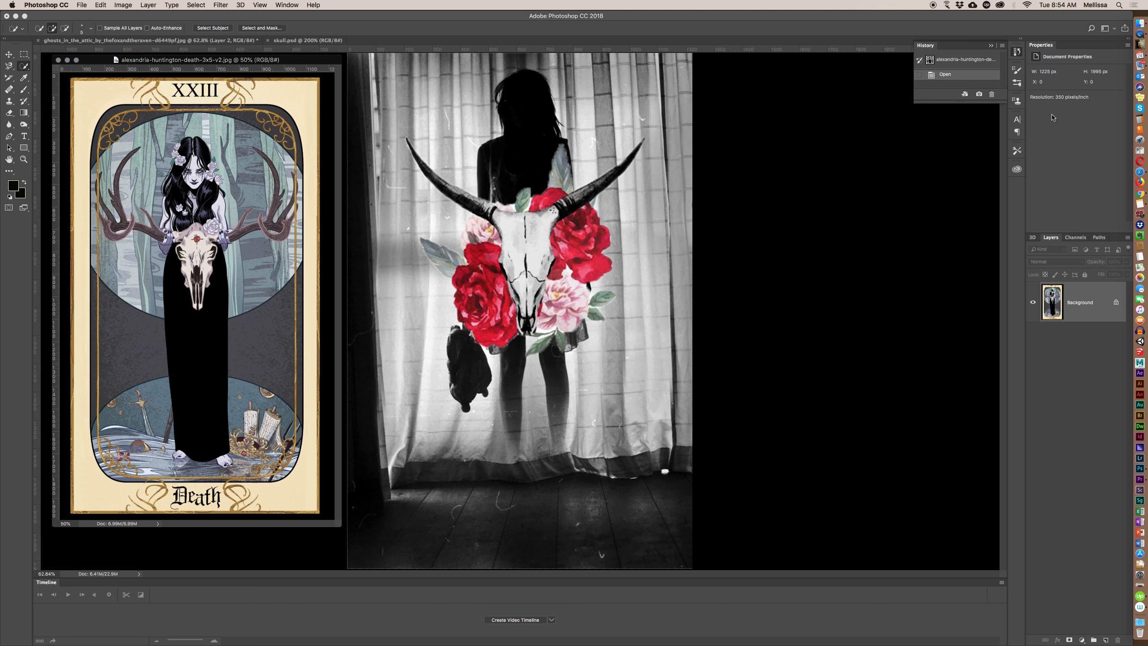